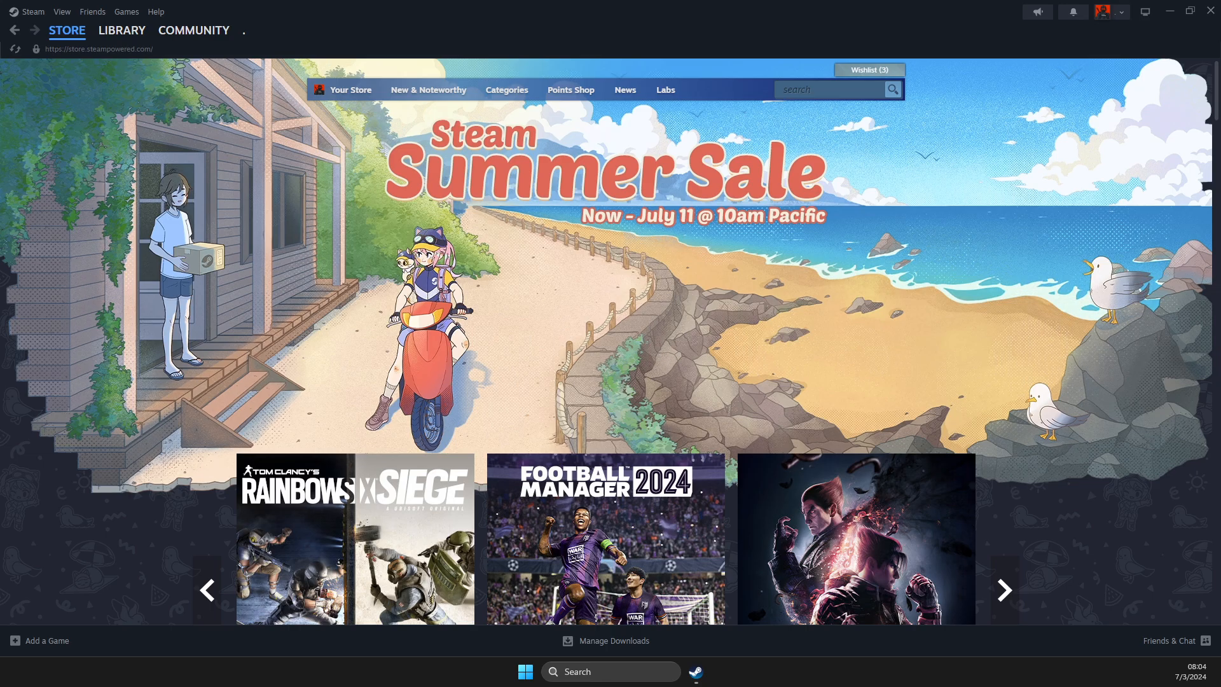
{"action": "mouse_move", "coordinate": [982, 202]}
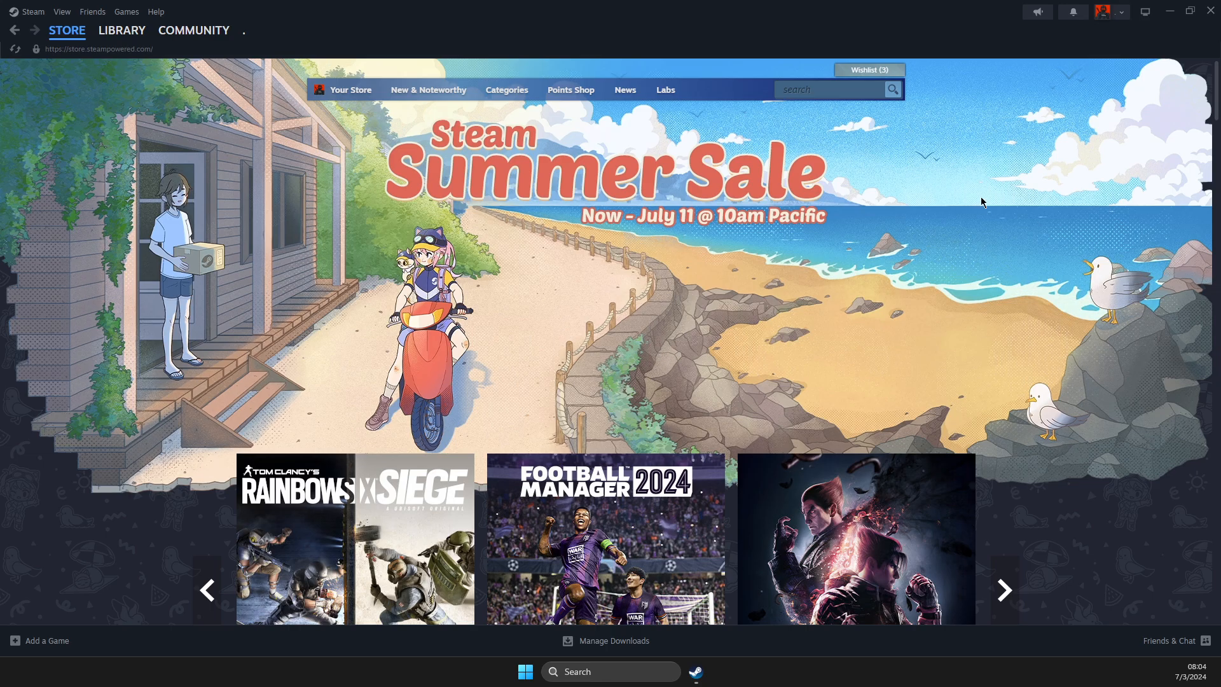
{"action": "mouse_move", "coordinate": [610, 240]}
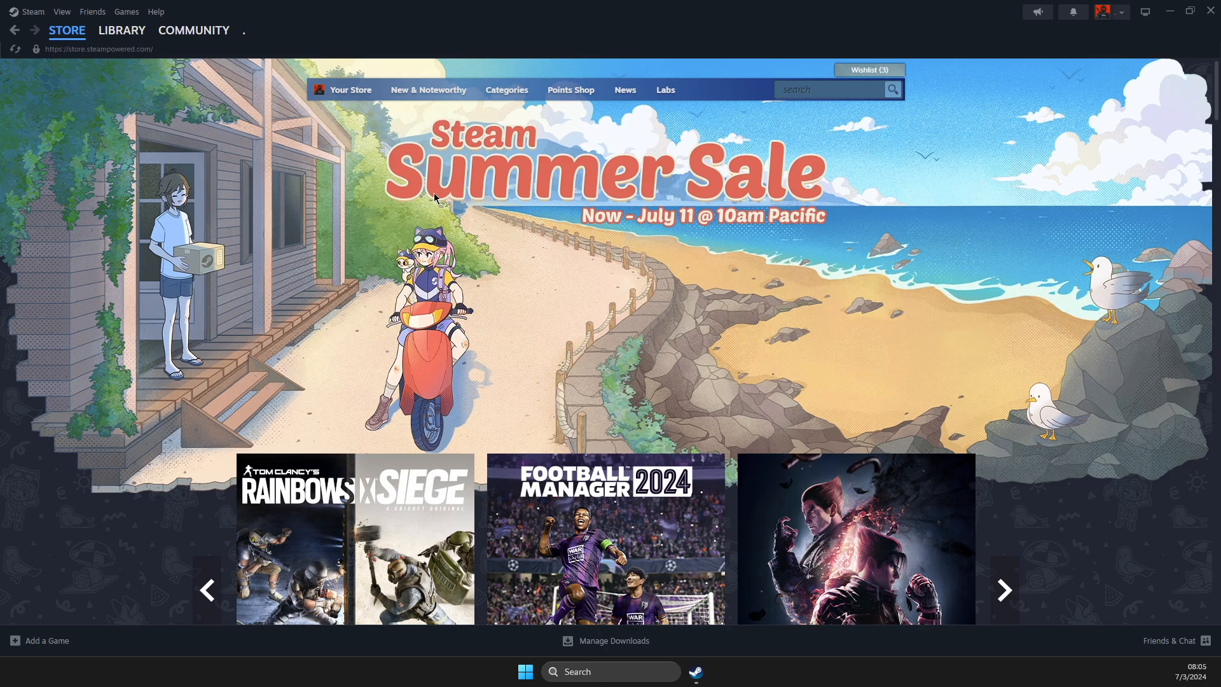
{"action": "mouse_move", "coordinate": [61, 11]}
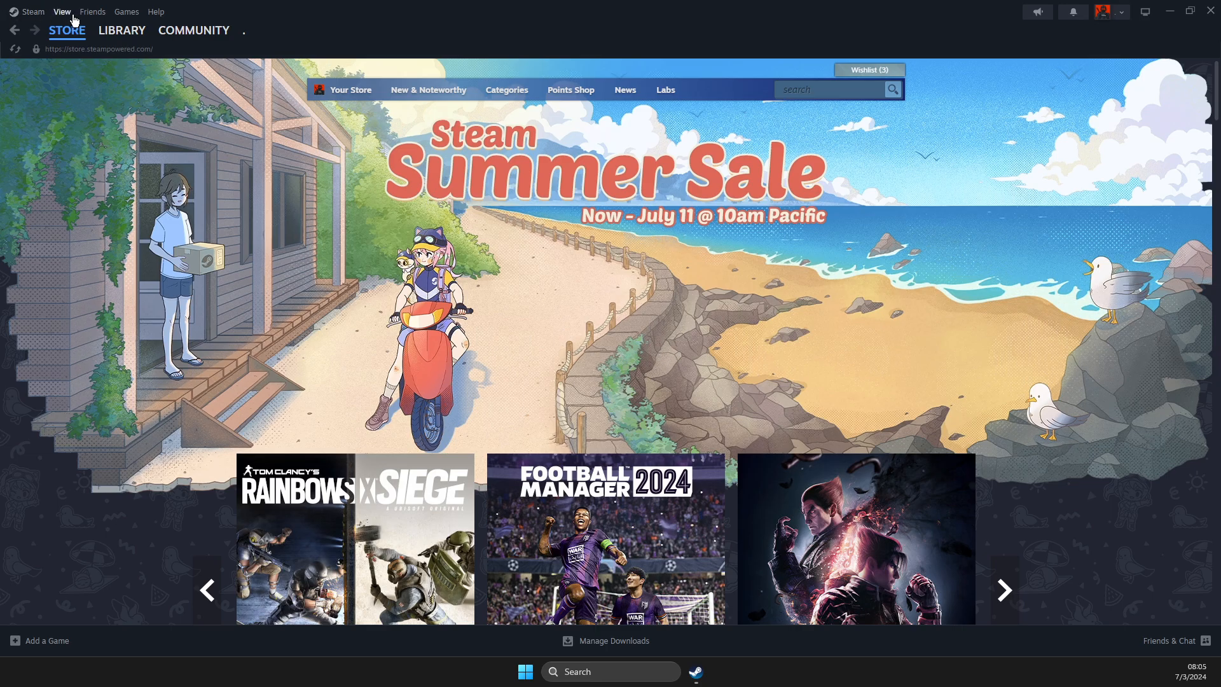
- Show the Recordings & Screenshots gallery from the View menu
{"action": "left_click", "coordinate": [61, 12]}
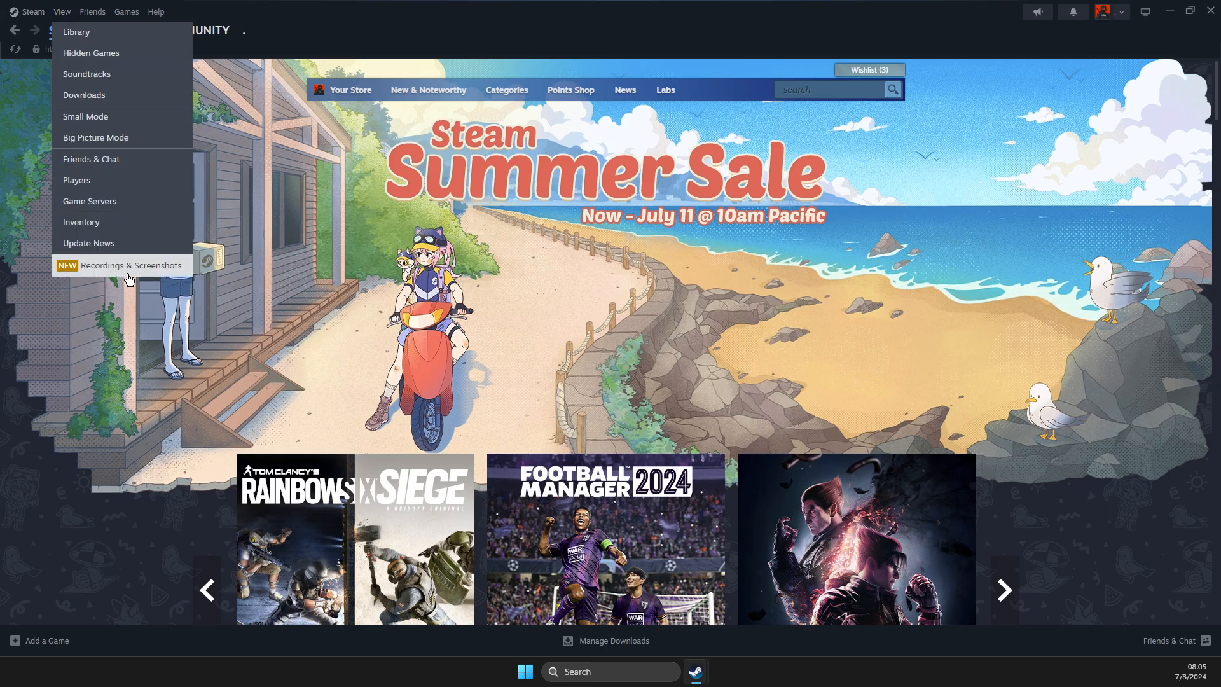
{"action": "left_click", "coordinate": [118, 264]}
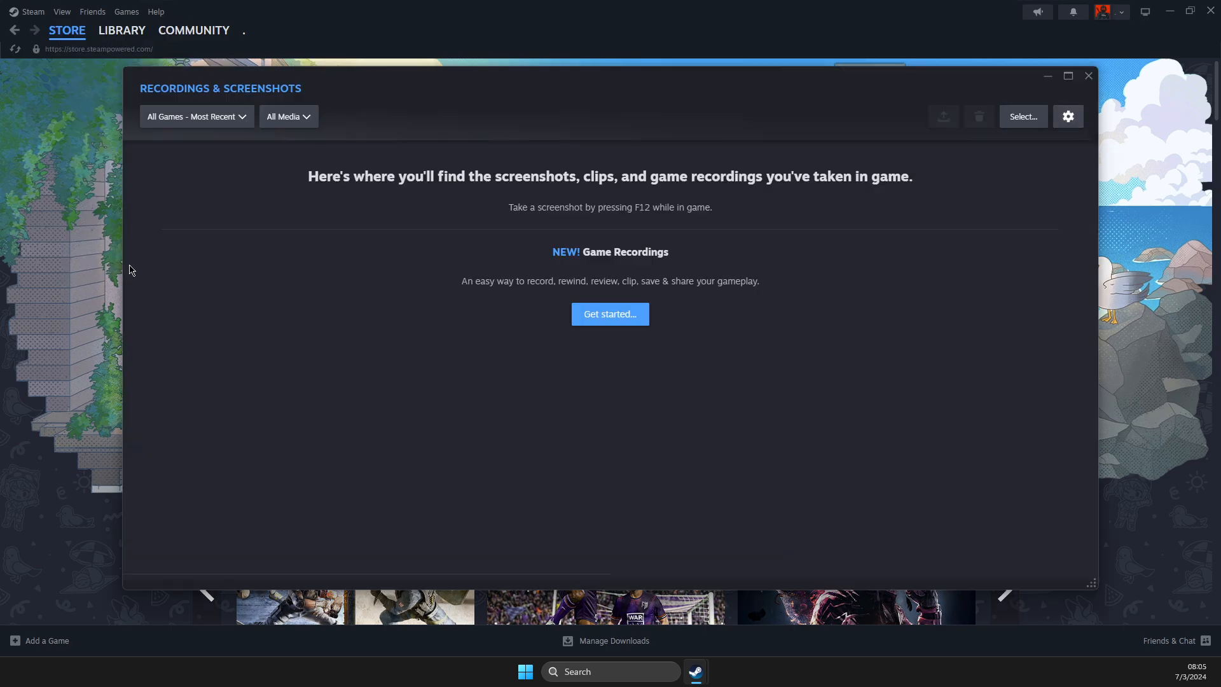
{"action": "mouse_move", "coordinate": [706, 296]}
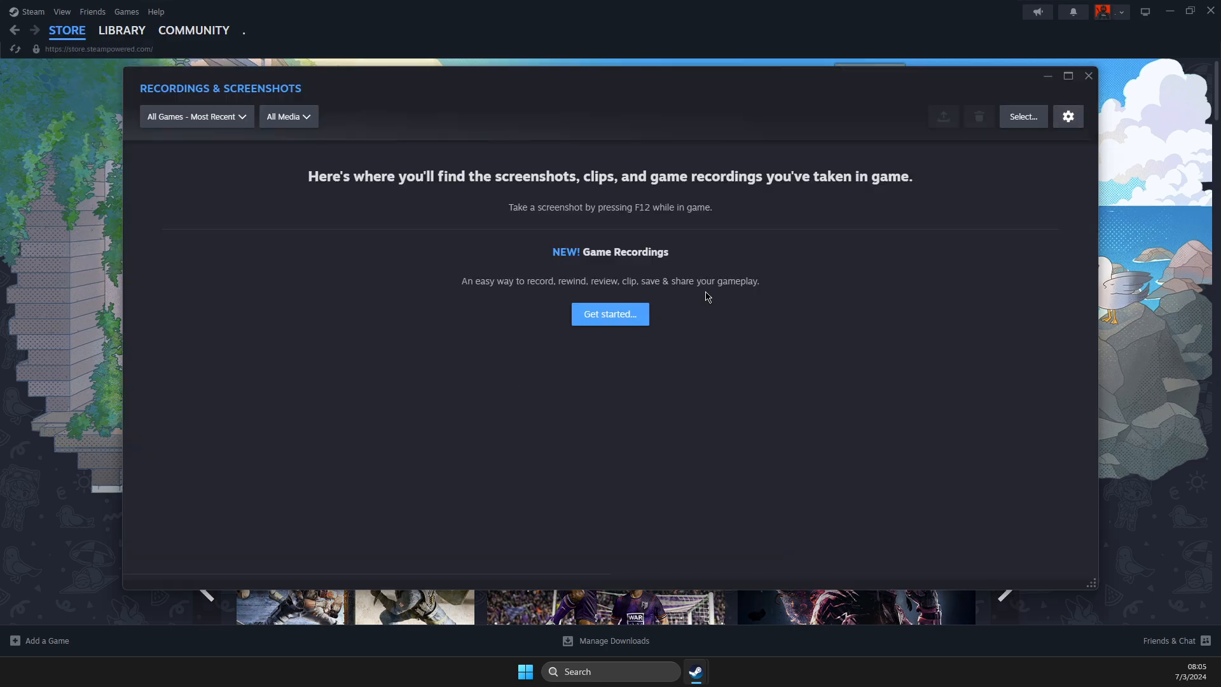
- Enable Record Microphone in the Game Recording settings
{"action": "left_click", "coordinate": [609, 314]}
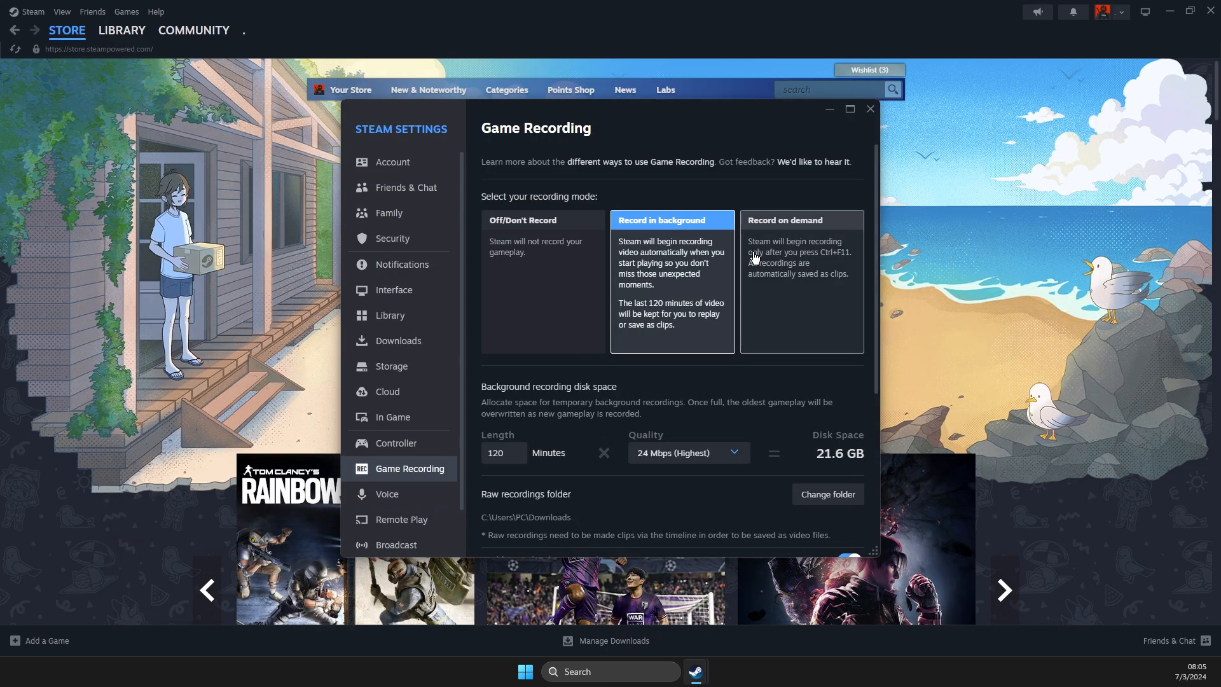
{"action": "mouse_move", "coordinate": [670, 275]}
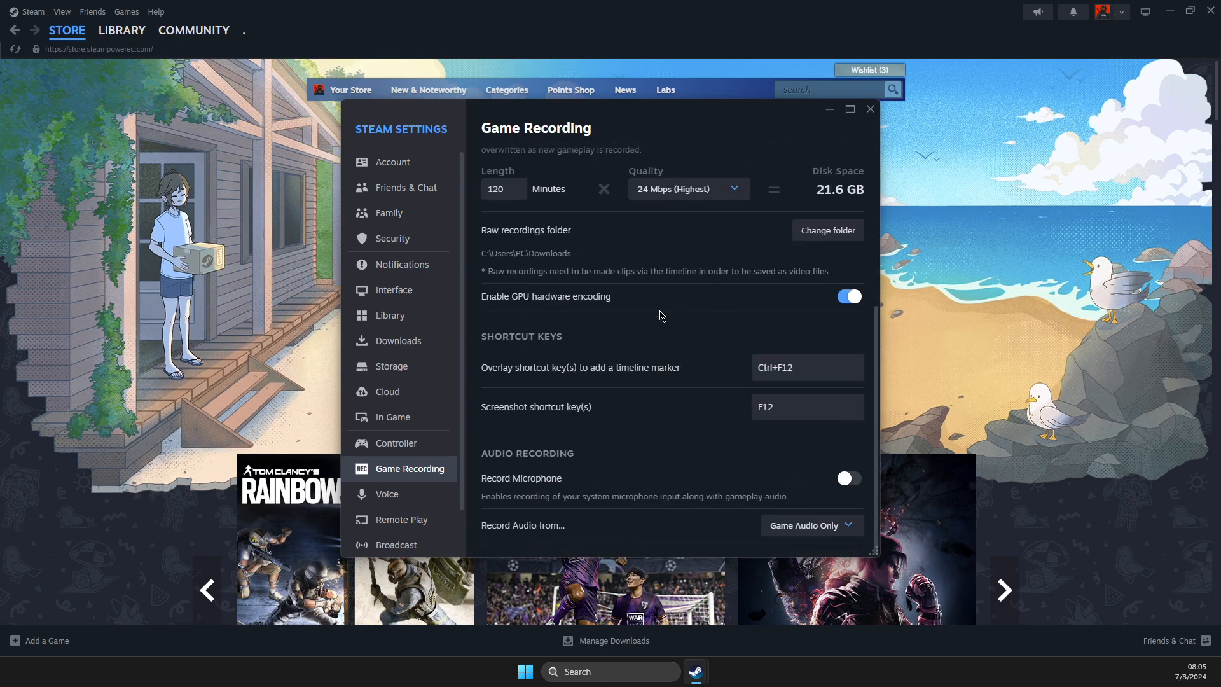
{"action": "left_click", "coordinate": [848, 478]}
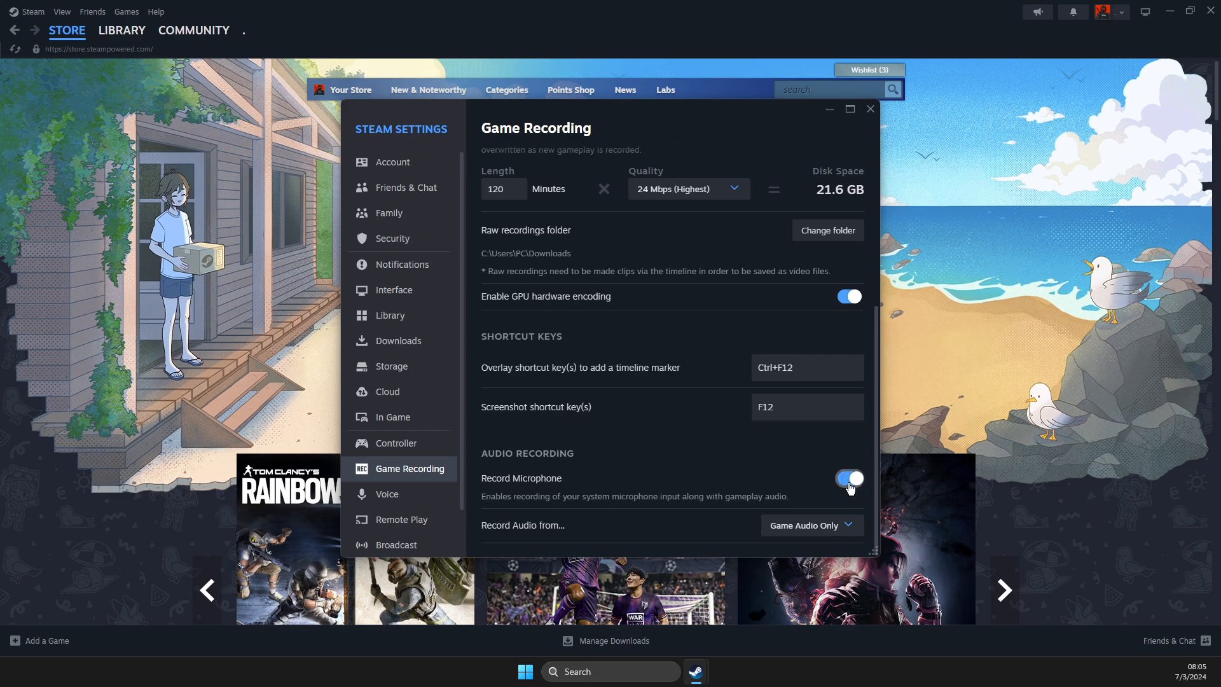
{"action": "mouse_move", "coordinate": [824, 481]}
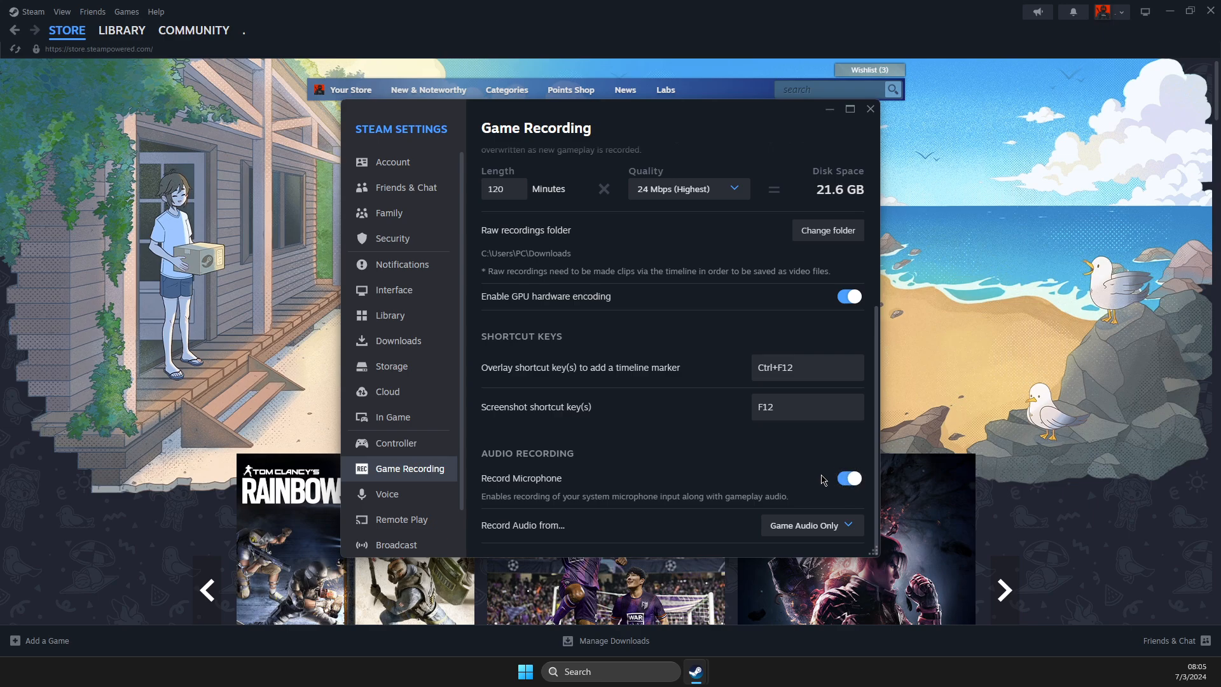
{"action": "mouse_move", "coordinate": [674, 448]}
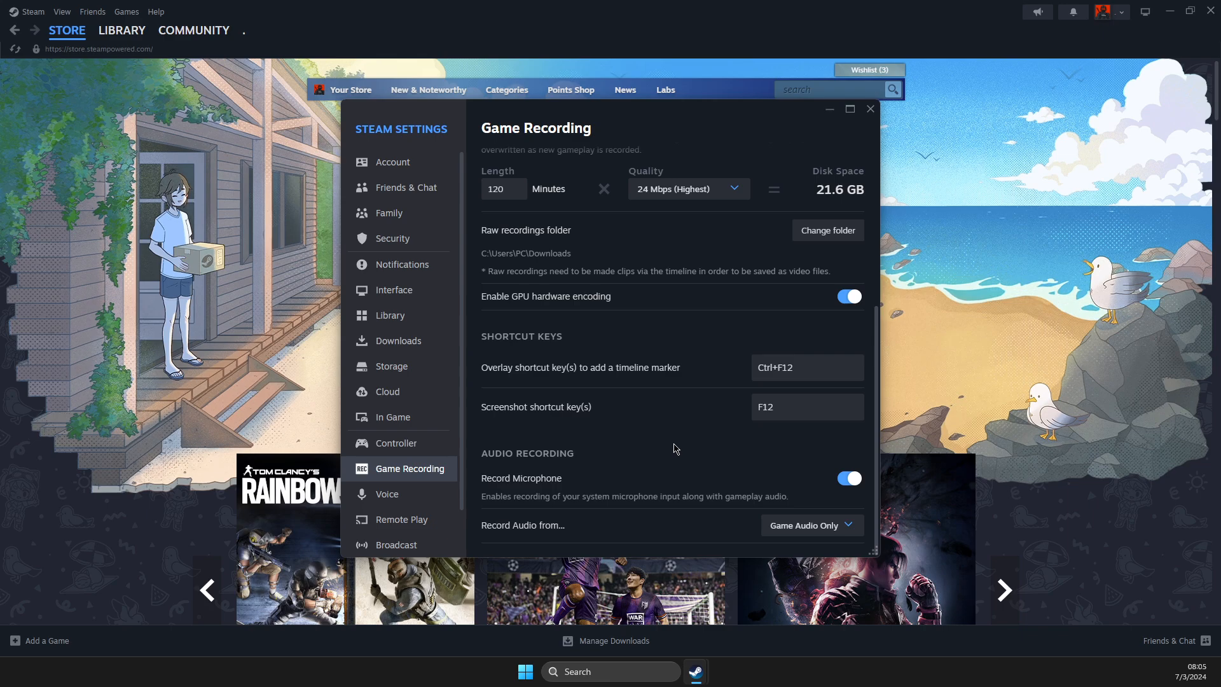
{"action": "mouse_move", "coordinate": [454, 474]}
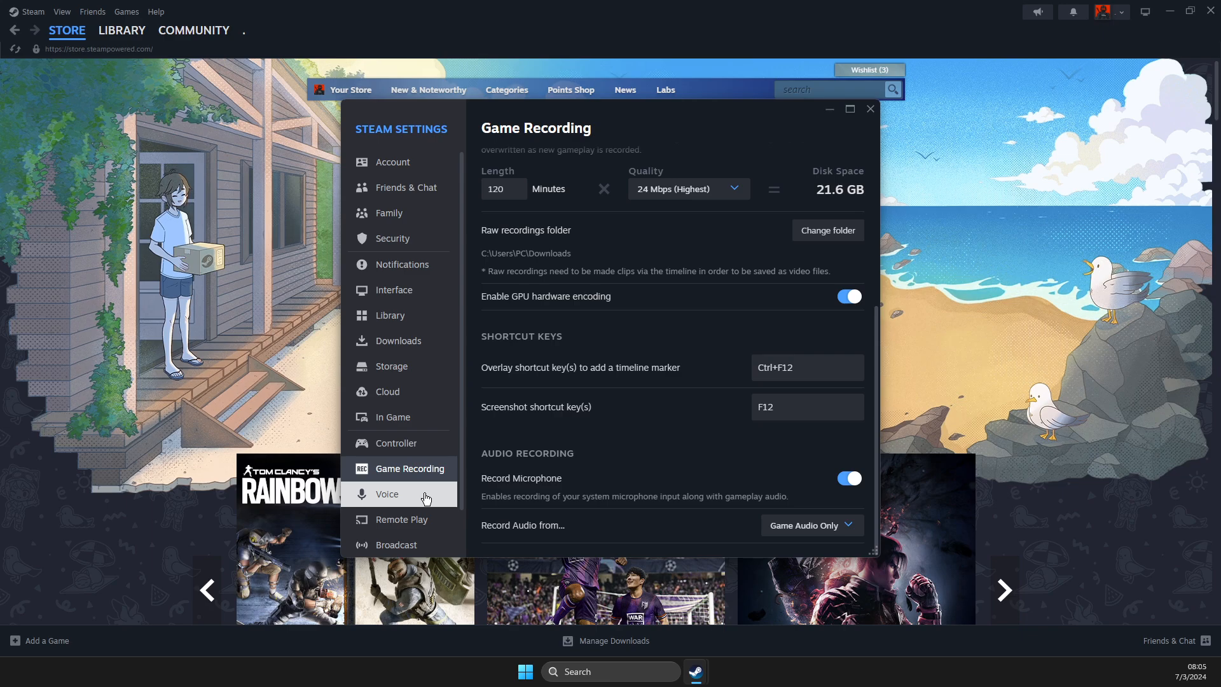
{"action": "left_click", "coordinate": [387, 493]}
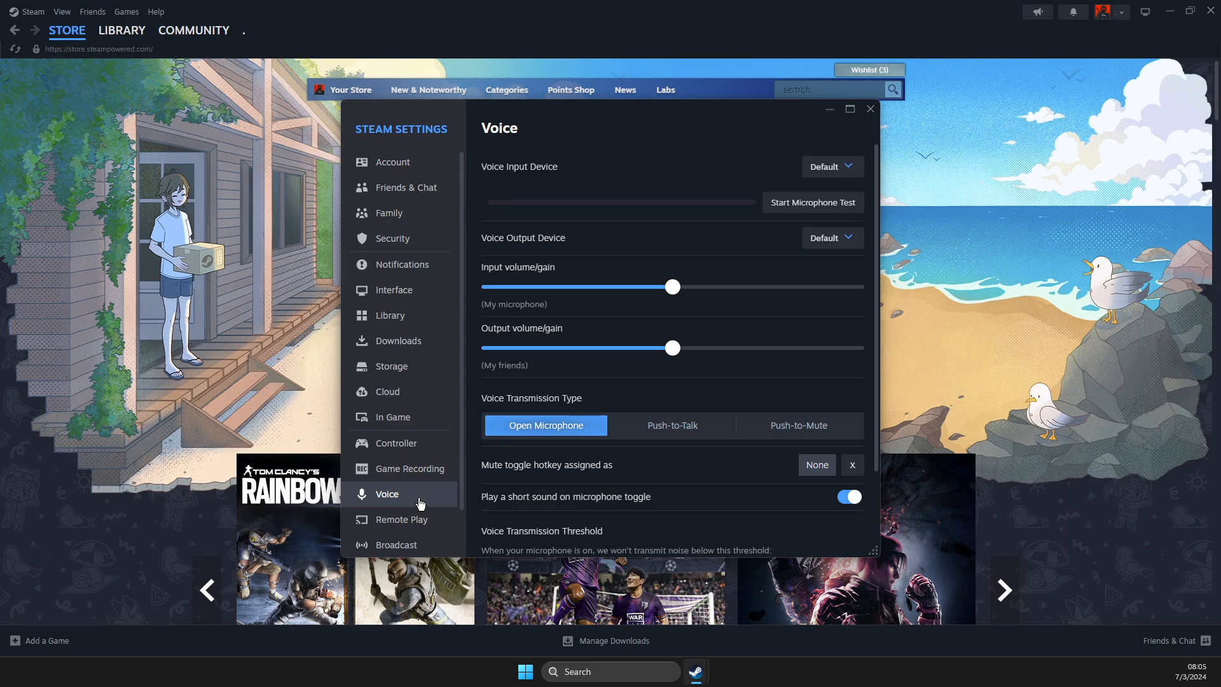
{"action": "mouse_move", "coordinate": [536, 189]}
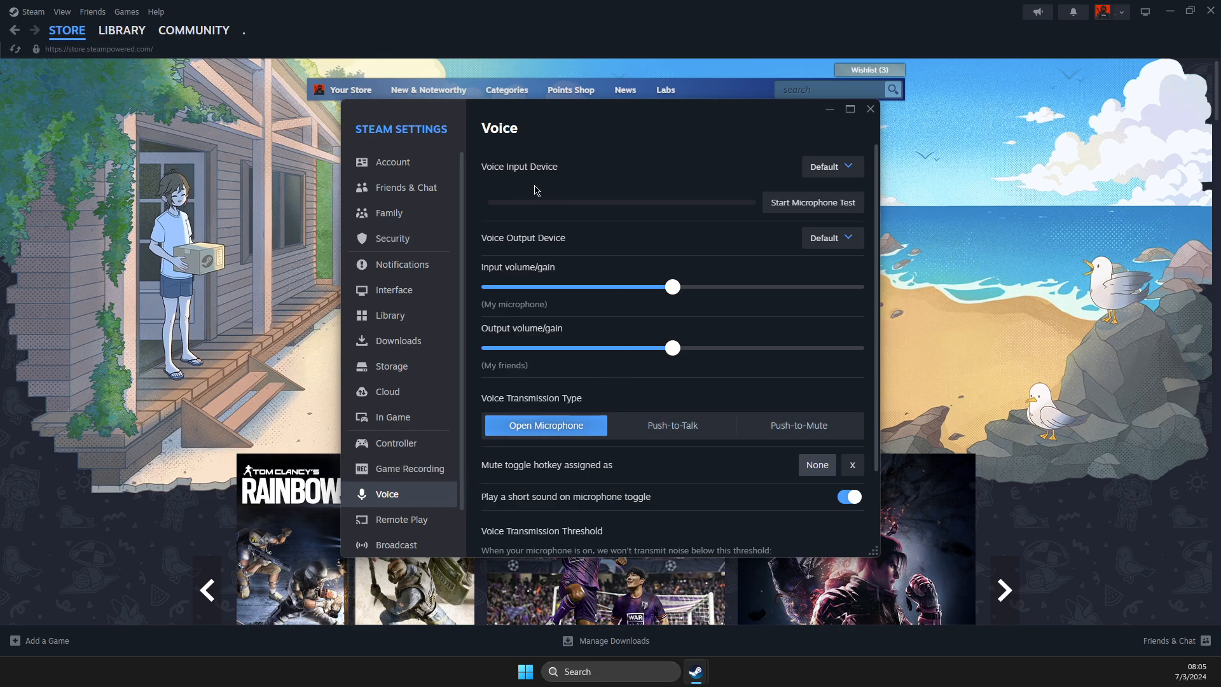
{"action": "mouse_move", "coordinate": [597, 214]}
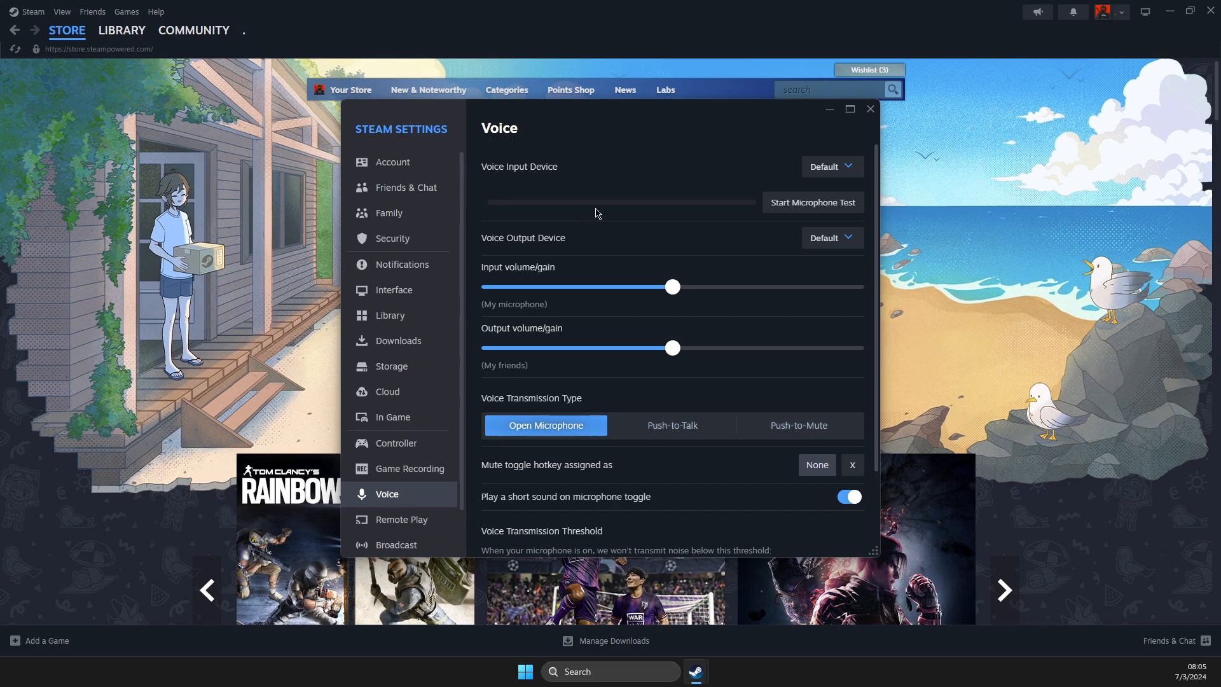
{"action": "left_click", "coordinate": [830, 166]}
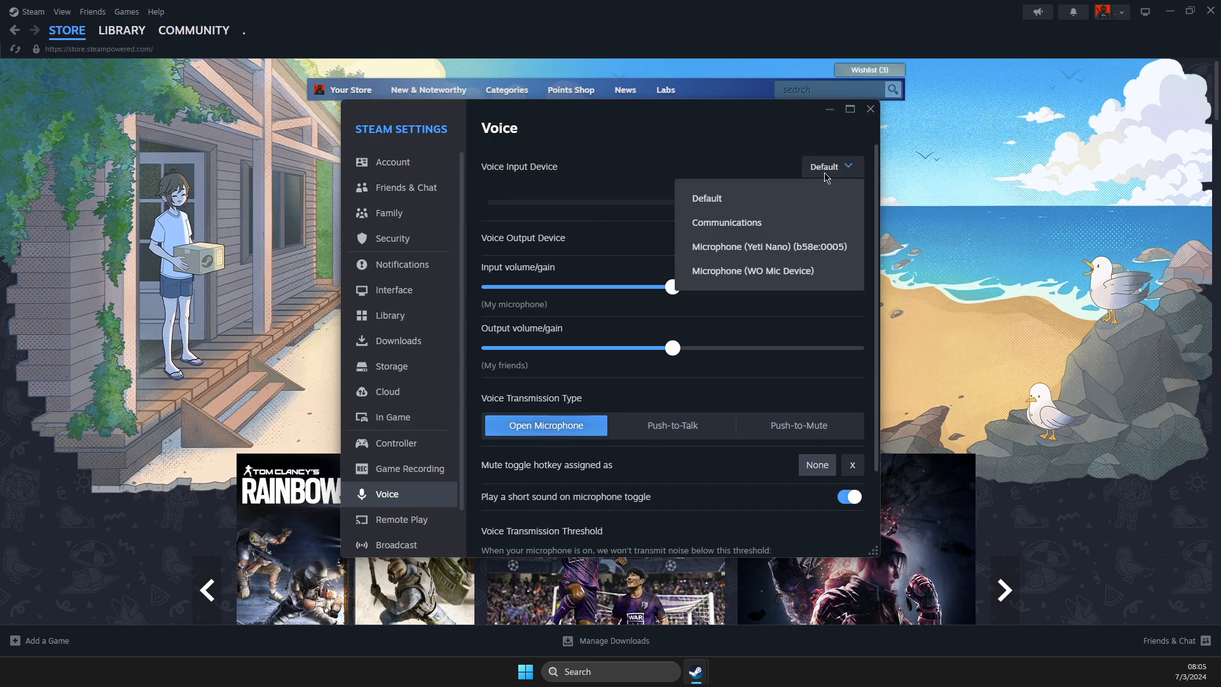
{"action": "mouse_move", "coordinate": [752, 251]}
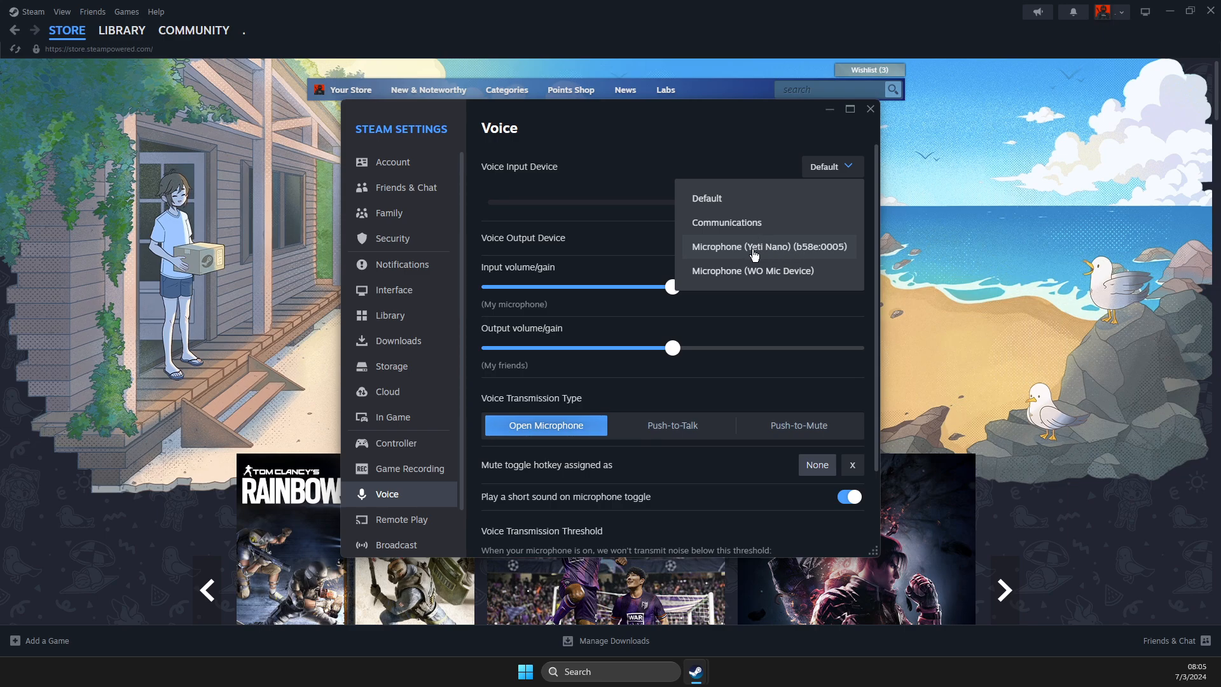
{"action": "mouse_move", "coordinate": [772, 251]}
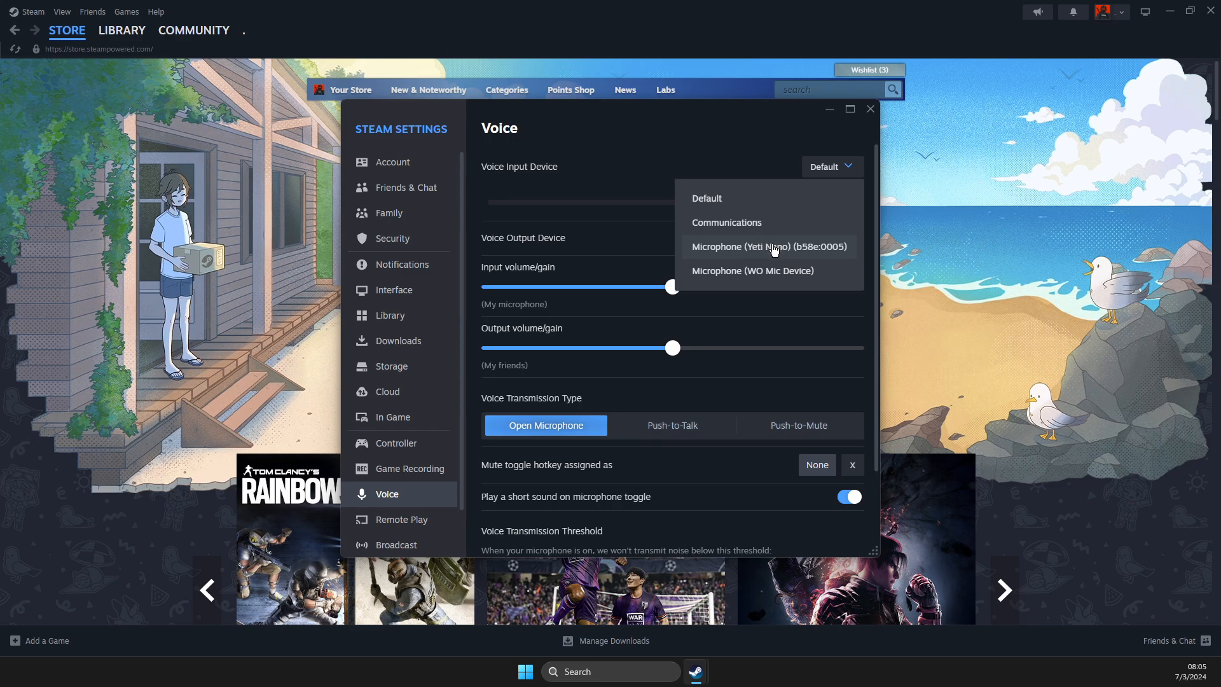
{"action": "mouse_move", "coordinate": [762, 248]}
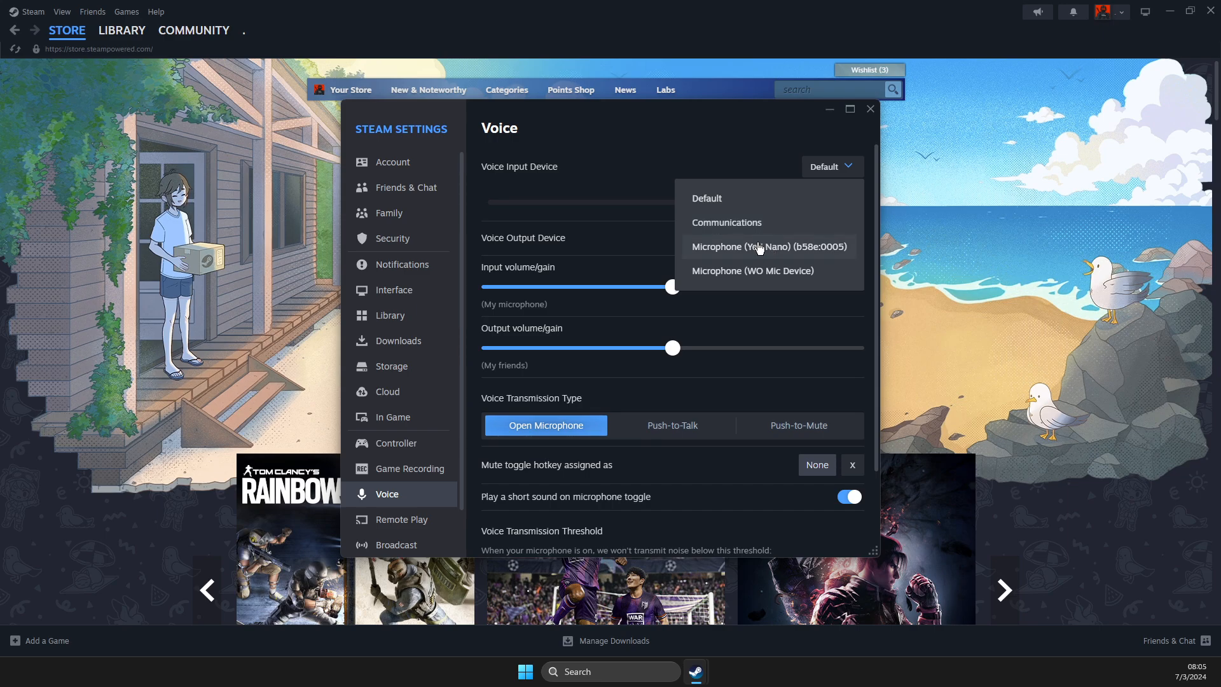
{"action": "mouse_move", "coordinate": [422, 473]}
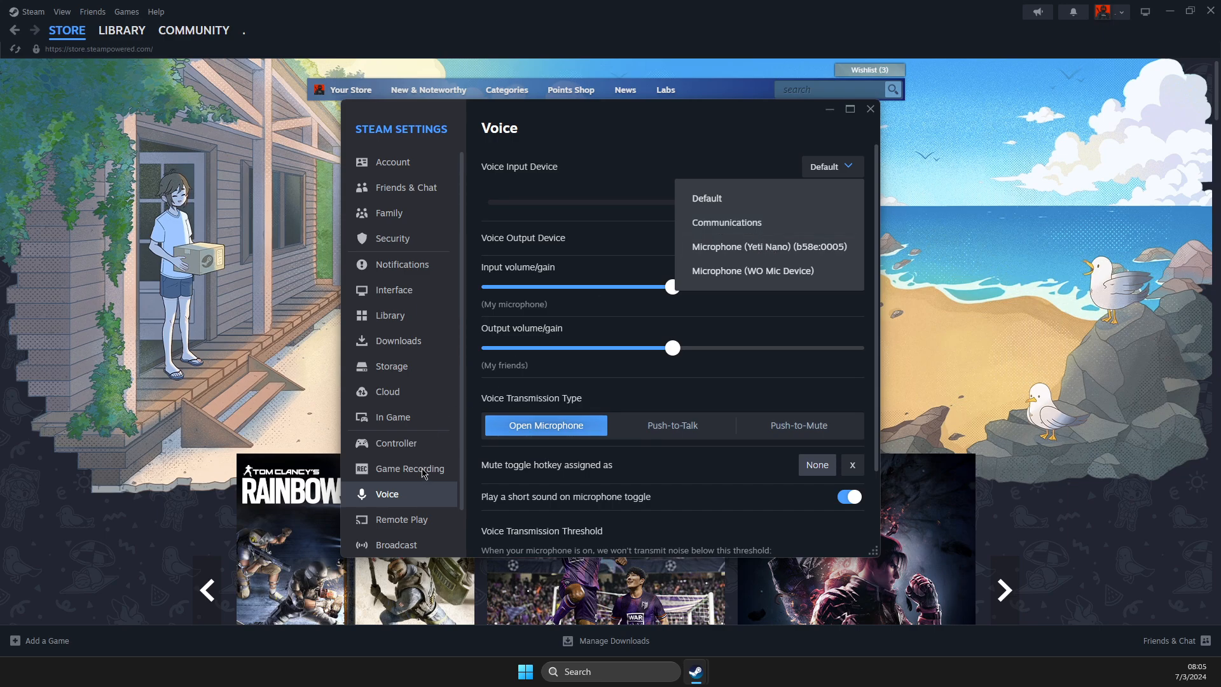
{"action": "left_click", "coordinate": [411, 468]}
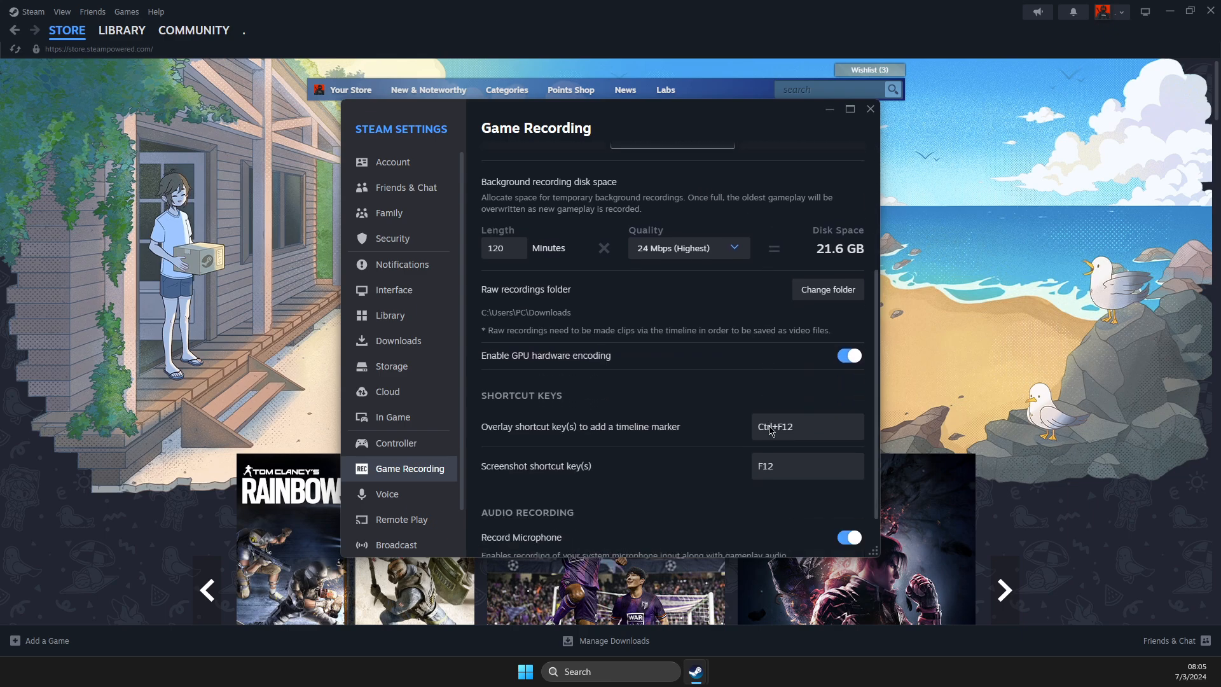
{"action": "scroll", "scroll_direction": "down", "scroll_amount": 3}
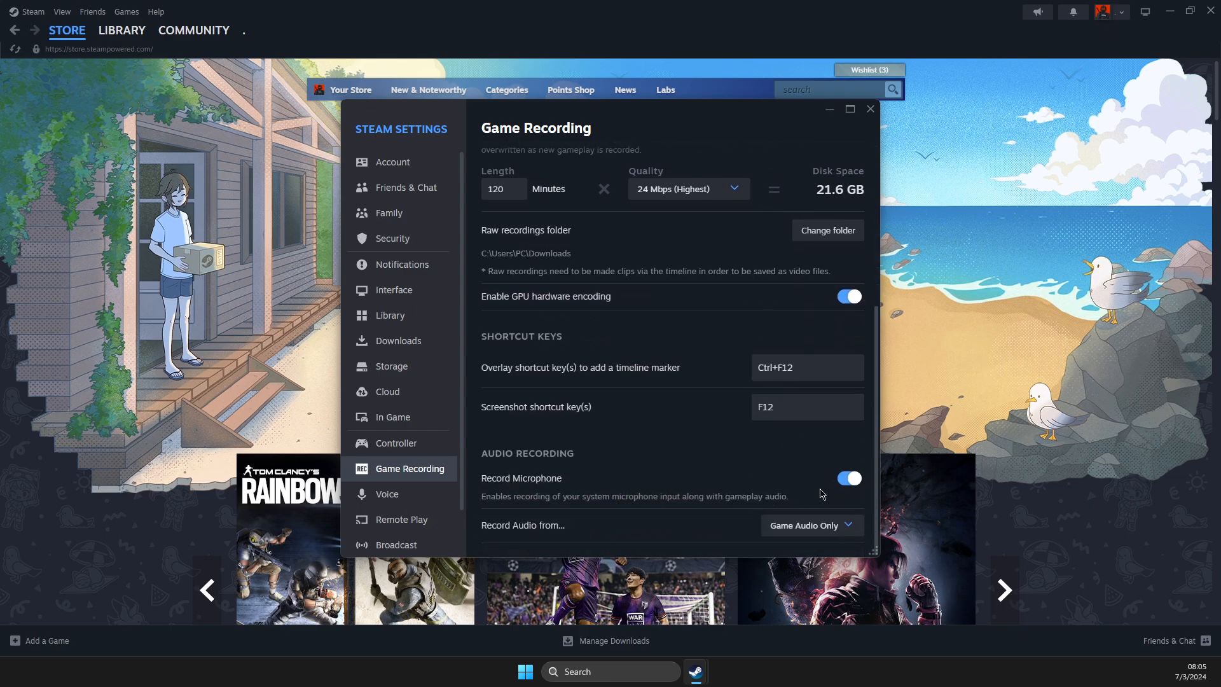